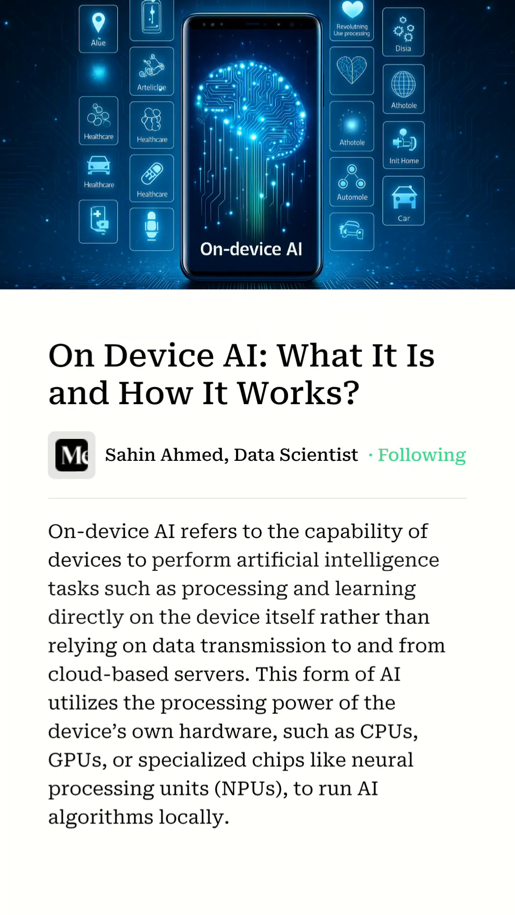
{"action": "scroll", "scroll_direction": "down", "scroll_amount": 3}
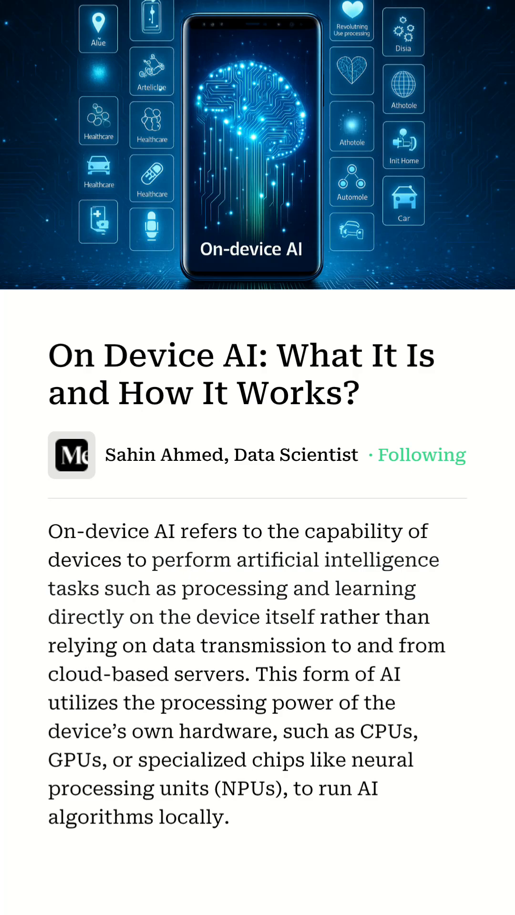